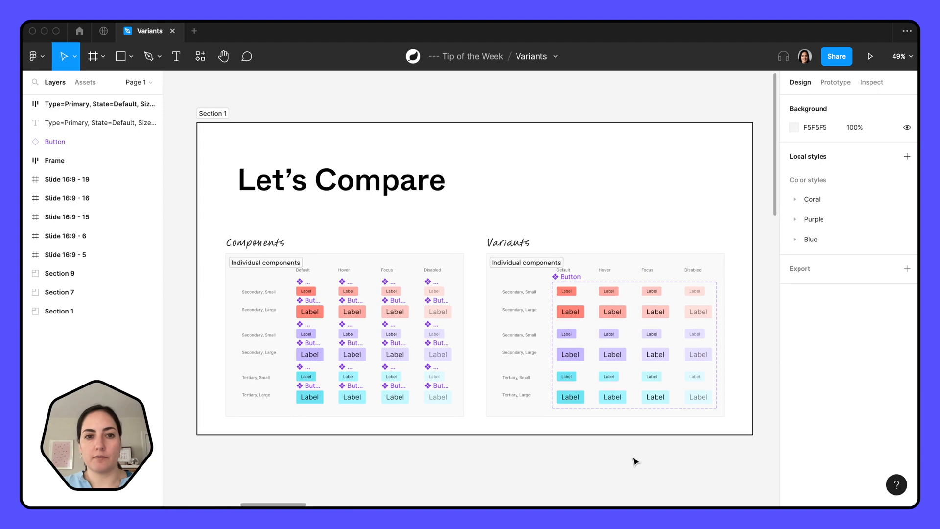
mouse_move(292, 297)
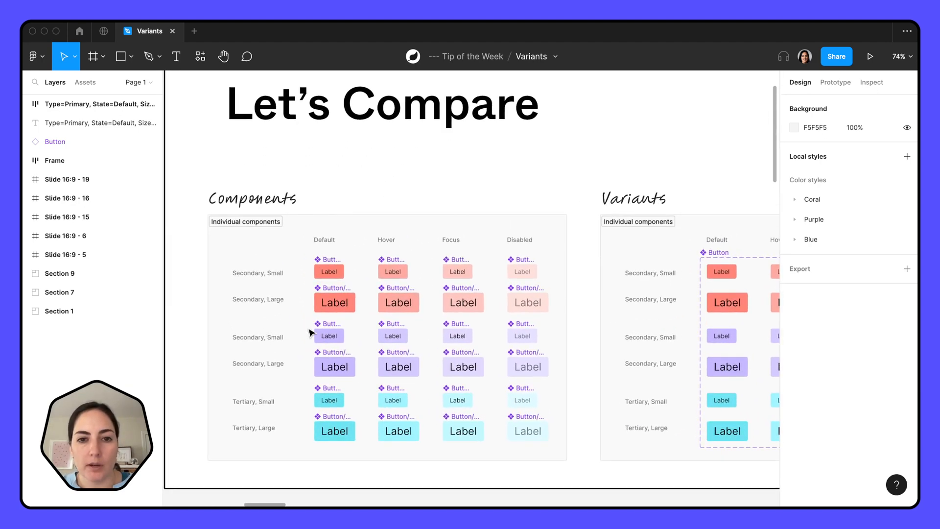
Inspect the hover component and the variant-set default button, then move to the 'Let's Compare' slide
click(392, 271)
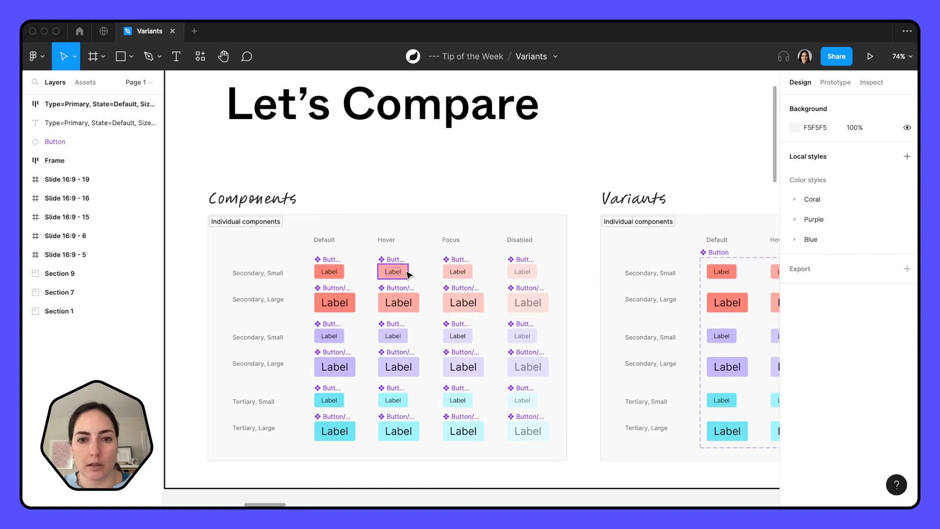
scroll(right, 3)
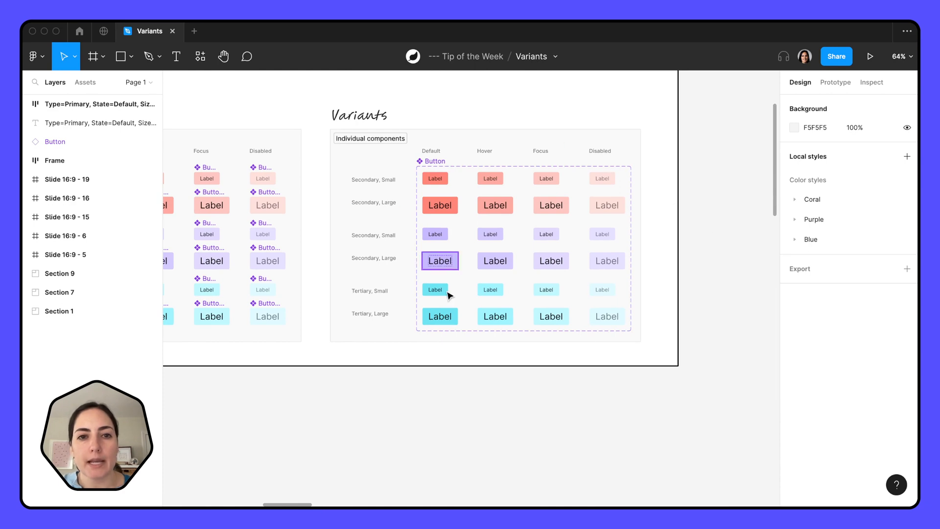
click(433, 161)
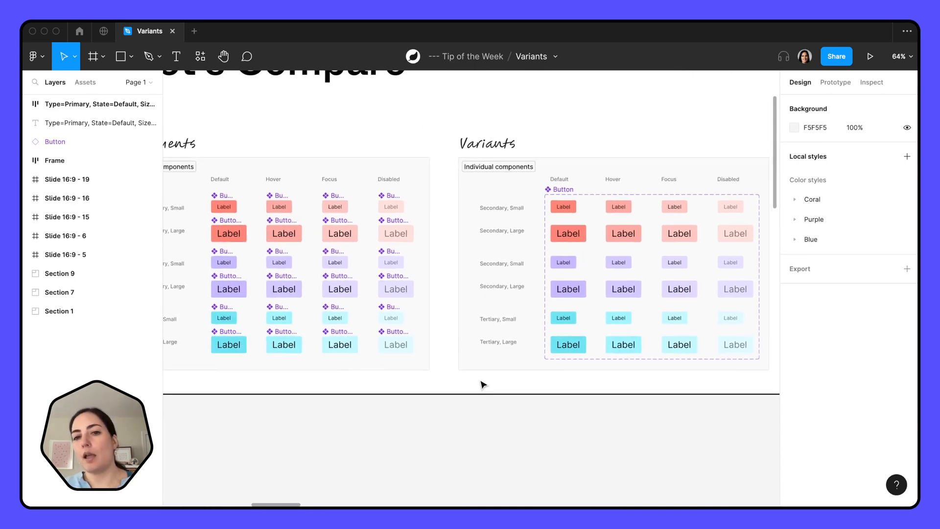
click(224, 207)
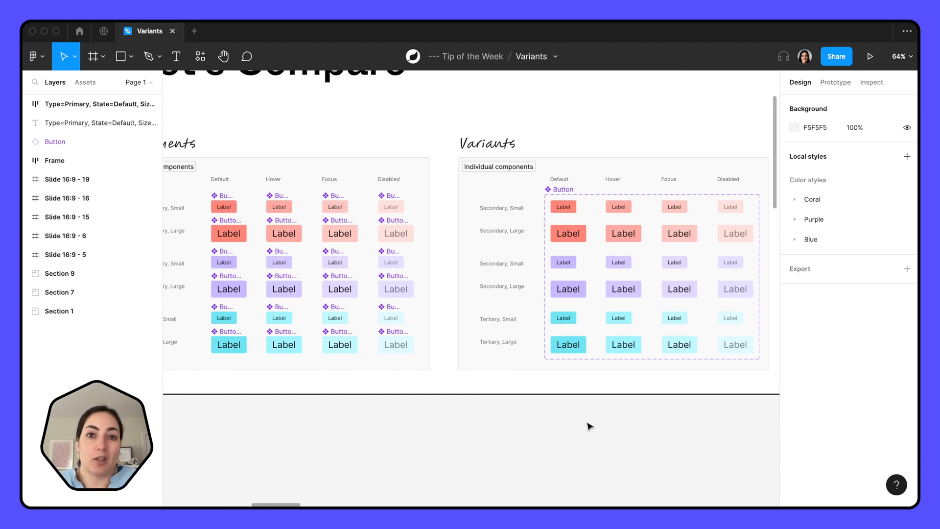
scroll(down, 3)
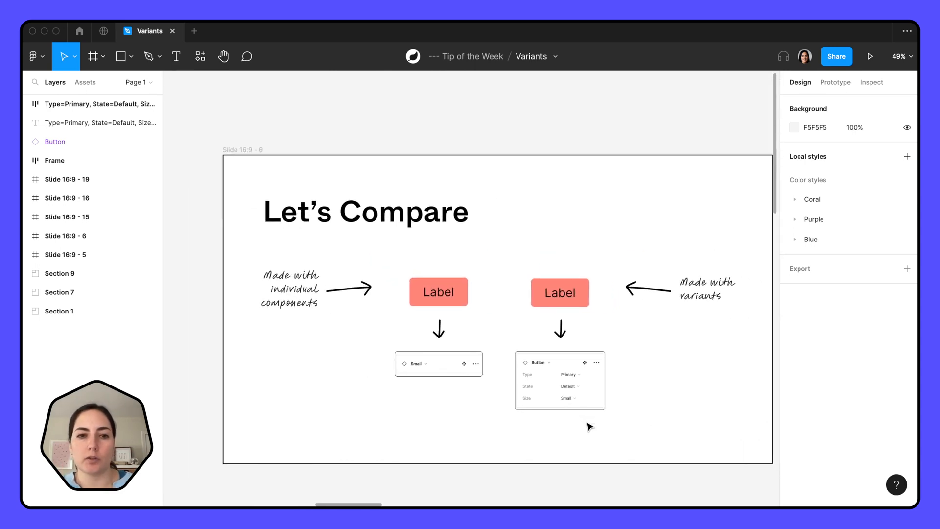
Swap the left Label instance to the Button > Tertiary > Disabled > Large component
click(439, 292)
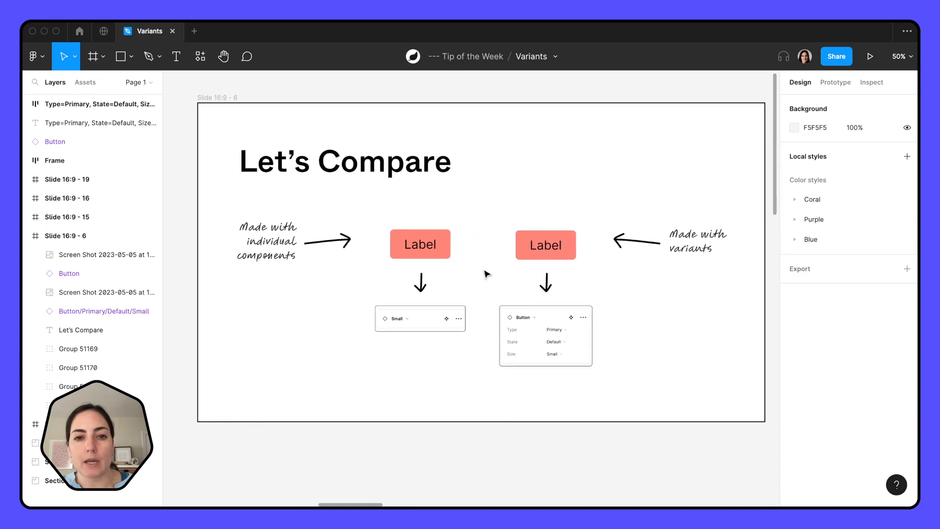
click(420, 244)
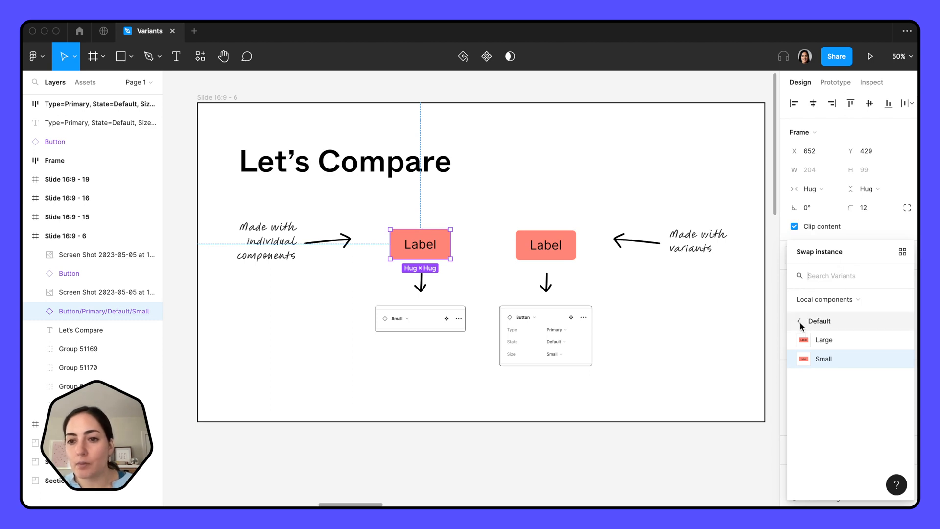
click(799, 321)
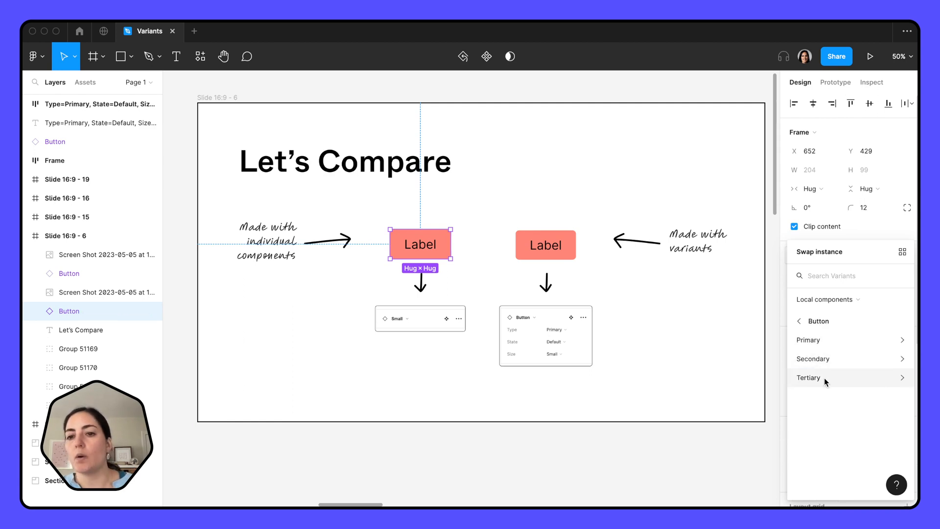
click(808, 377)
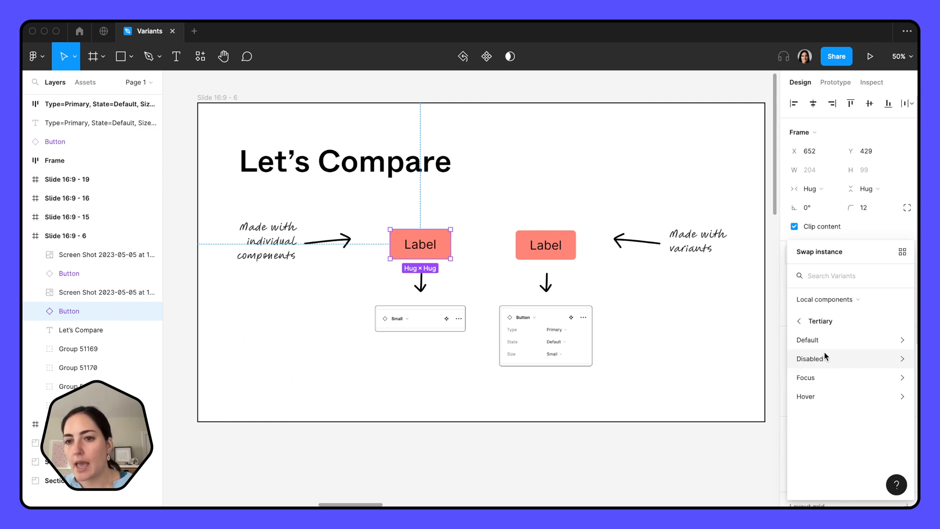
click(810, 358)
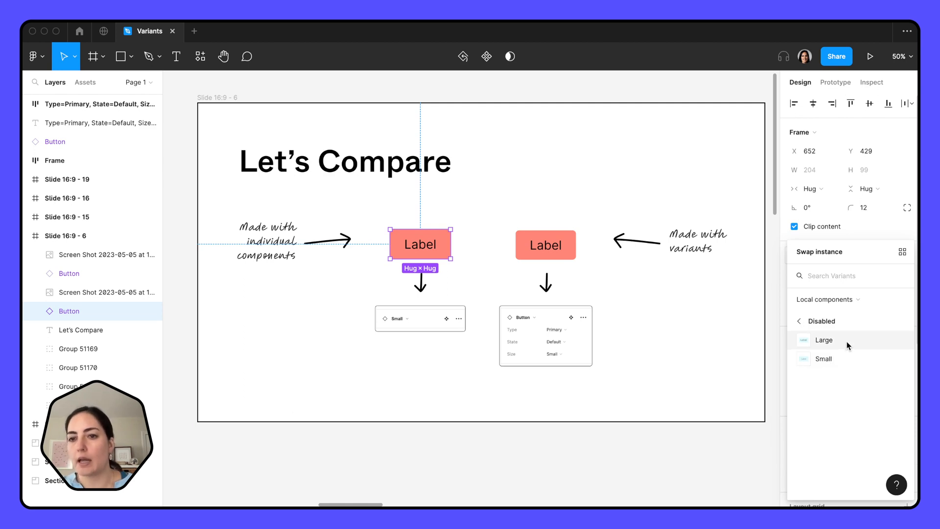
click(823, 340)
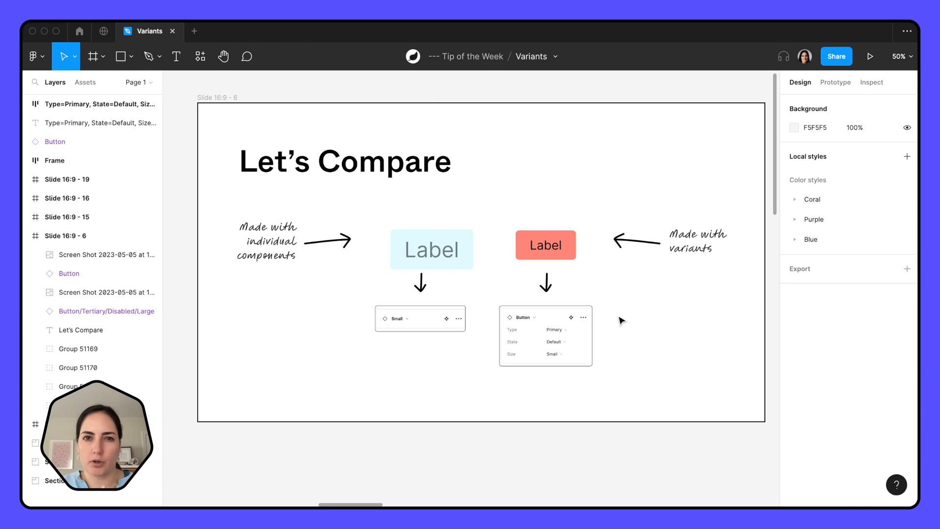
click(545, 244)
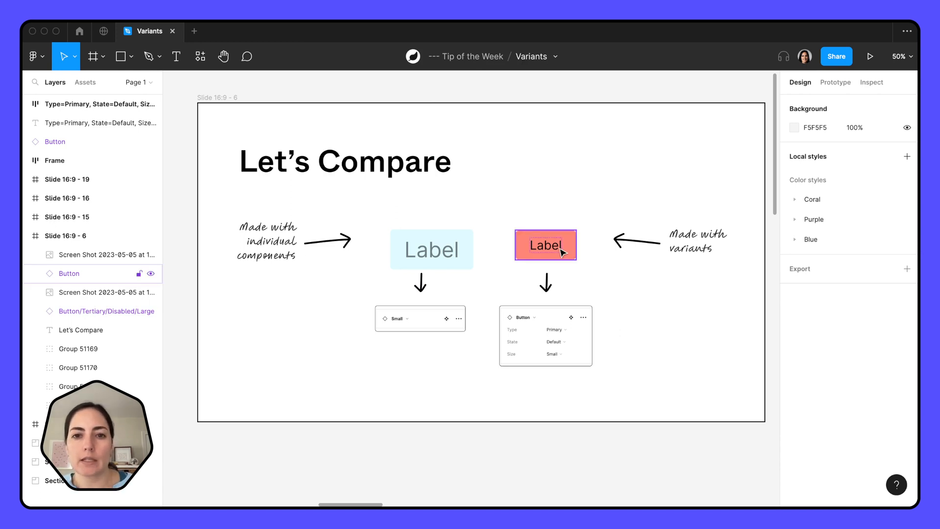
Set the right Label instance's properties to Tertiary, Disabled, Large so it matches the left one
click(544, 245)
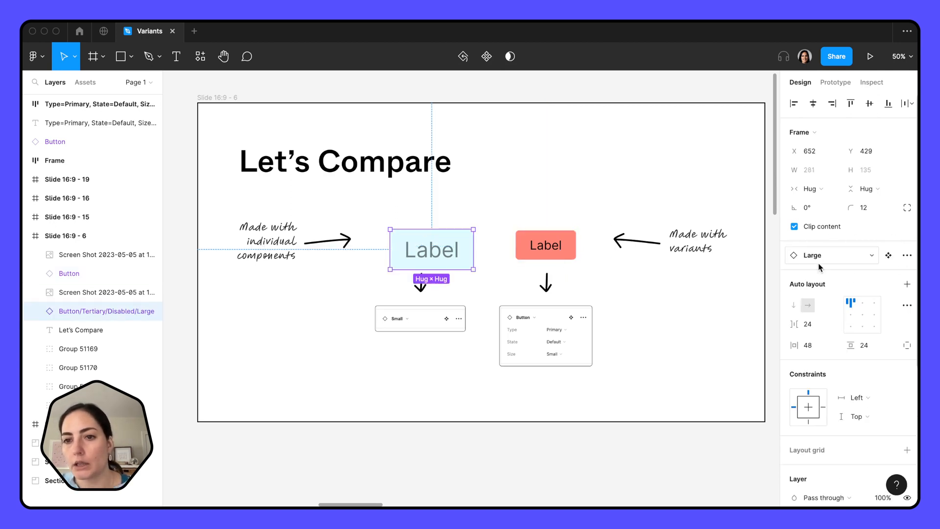
click(546, 245)
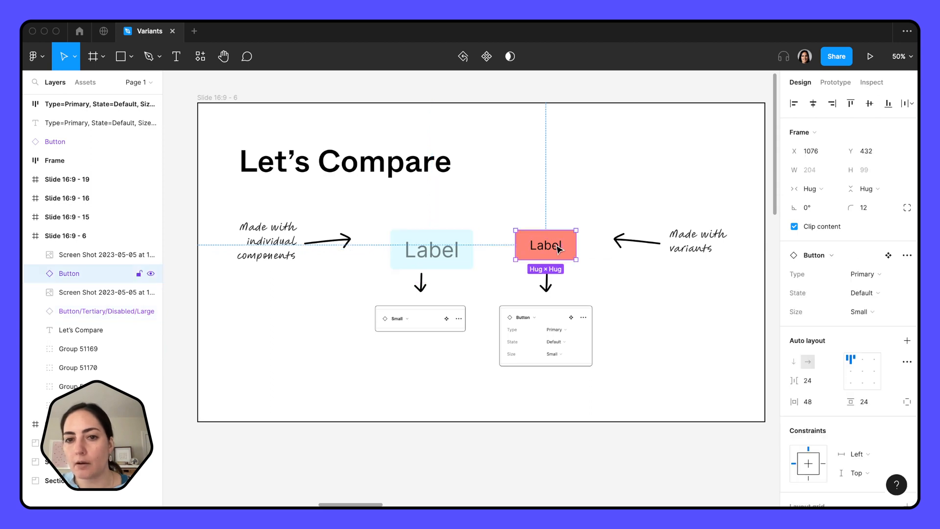
click(887, 256)
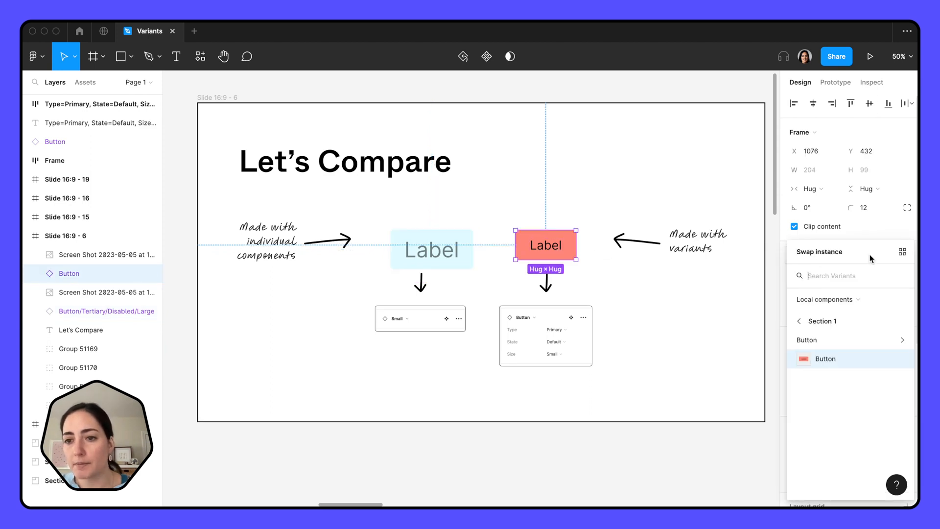
click(544, 245)
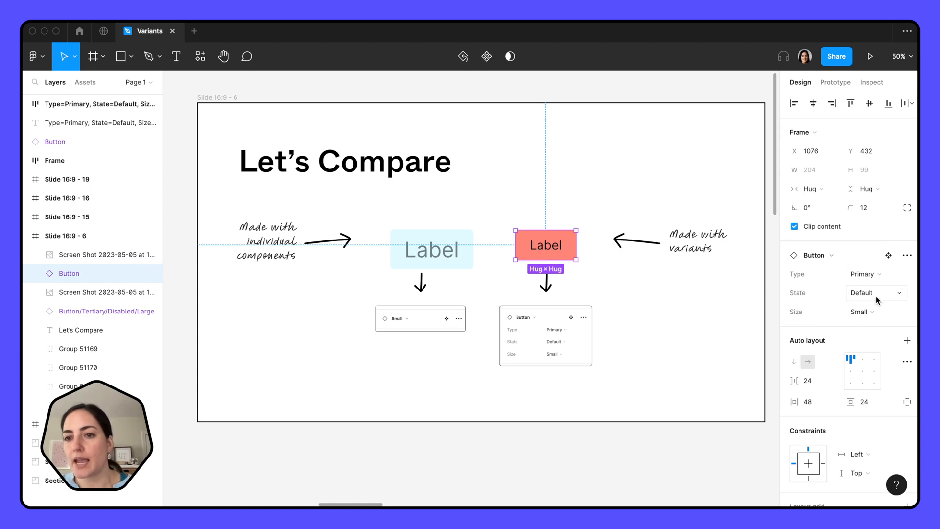
click(865, 274)
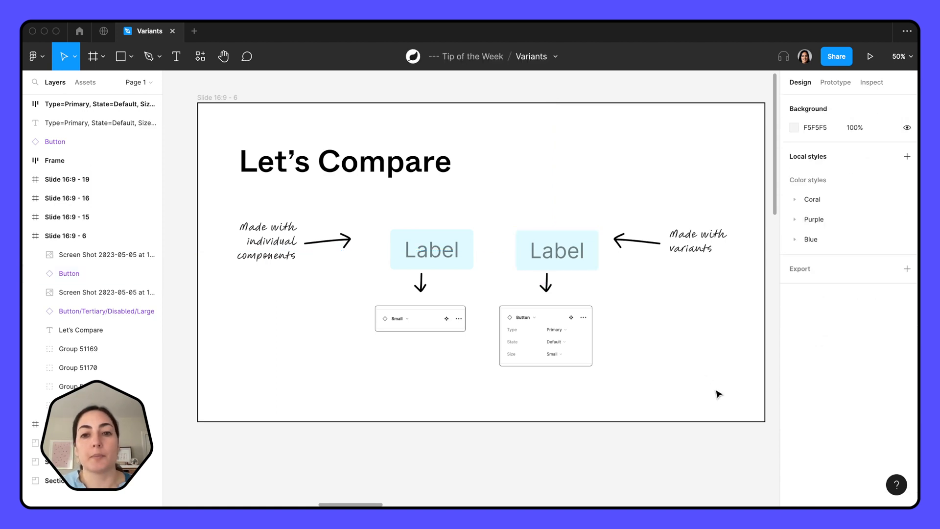
click(556, 249)
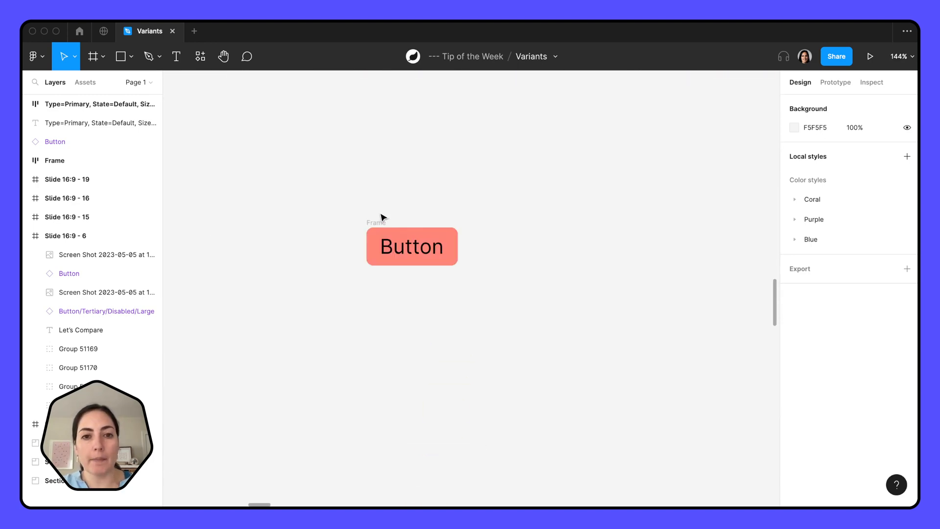
Review component names such as Button/Secondary/Default/Small and Button/Primary/Hover/Large in the grid
click(412, 246)
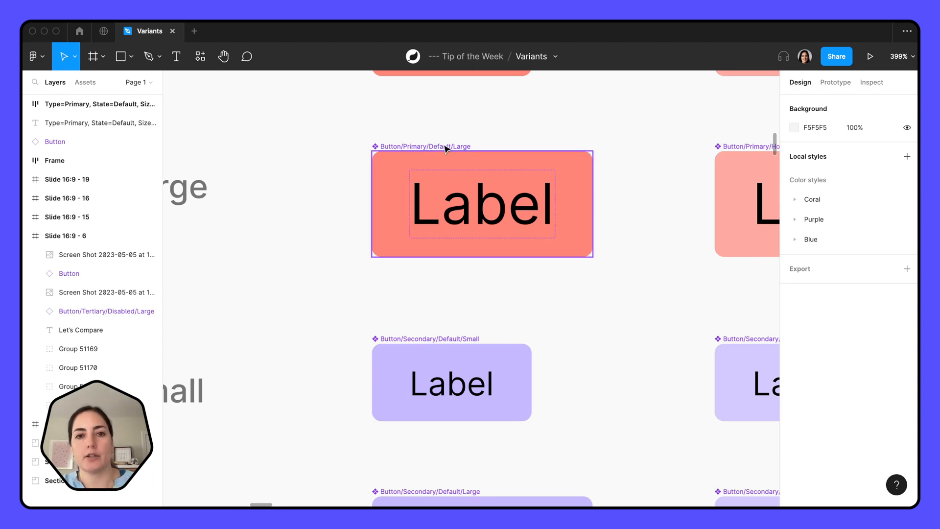
mouse_move(466, 150)
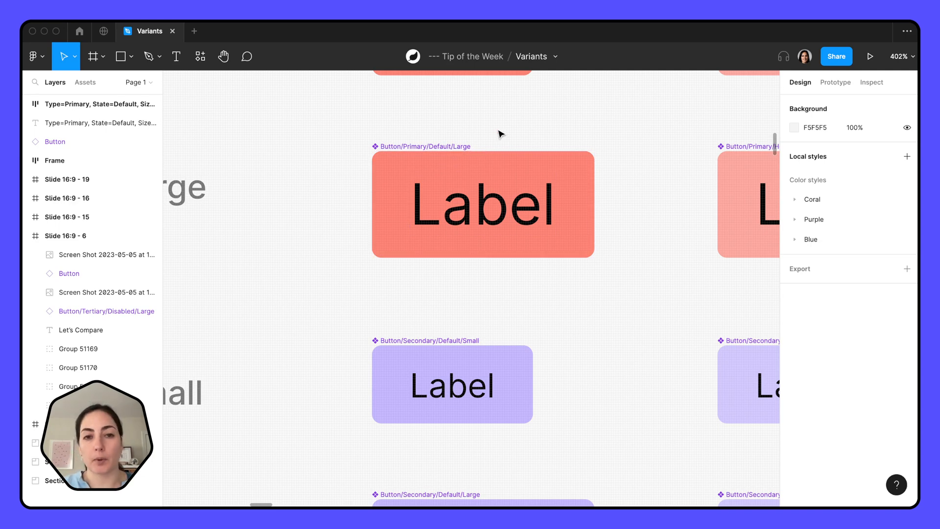
click(483, 204)
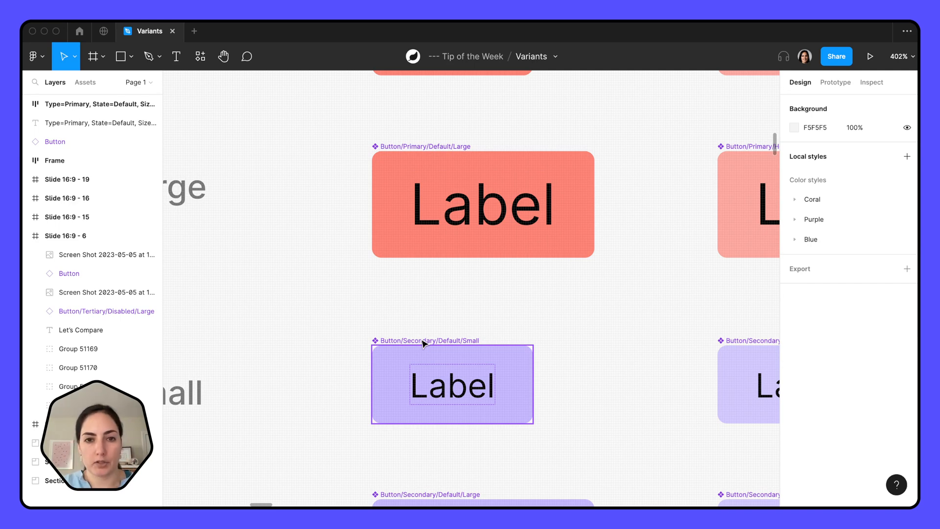
click(483, 203)
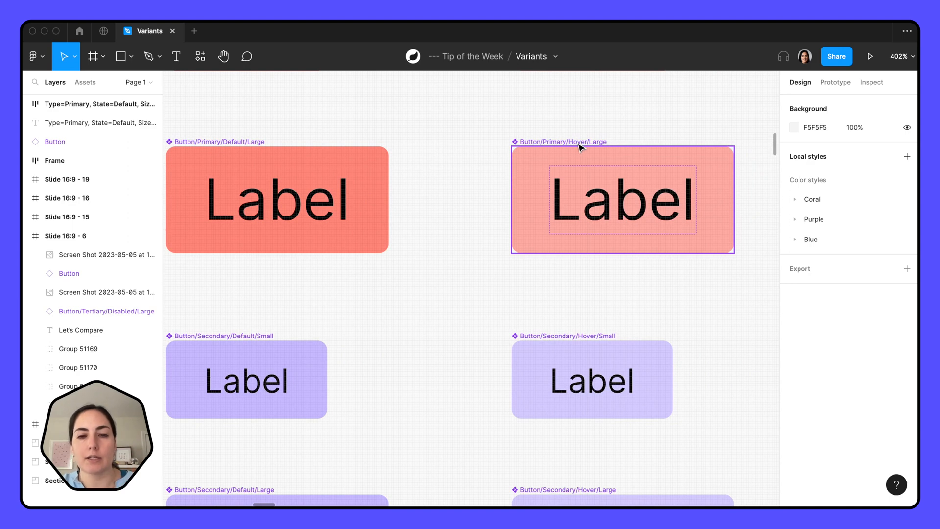
click(276, 198)
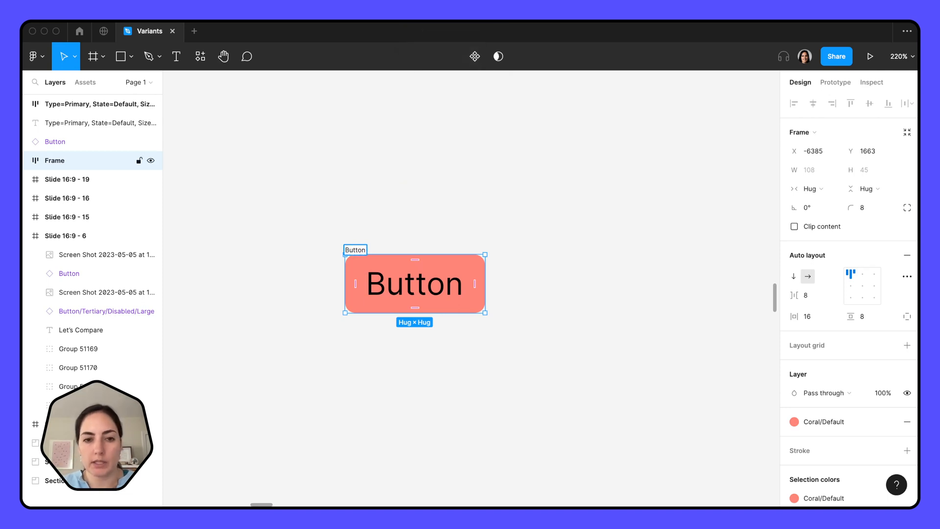
Rename the frame to Button/Primary/Default/Small as the base for the grid
text(/Primary/Default/Small)
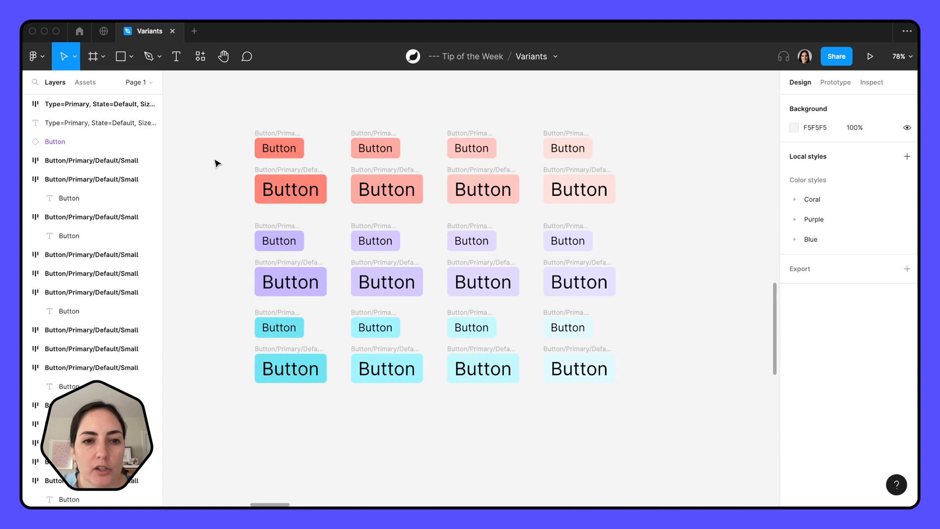
Batch-rename the second column's six buttons, replacing 'Default' with 'Hover'
scroll(down, 3)
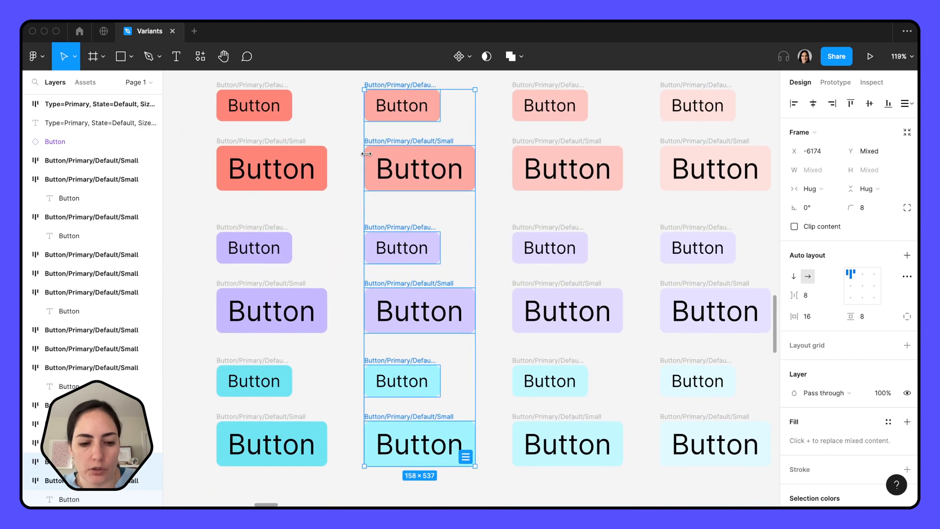
key(cmd+r)
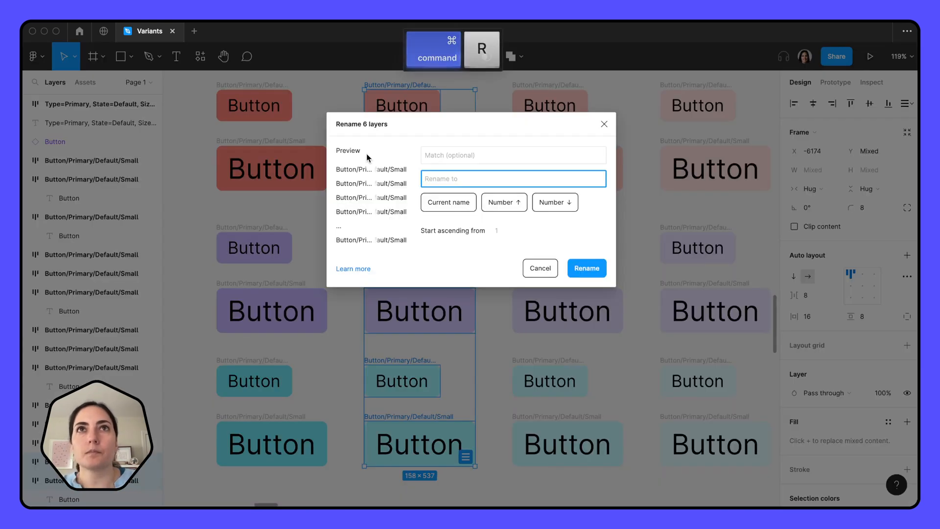
text(Default)
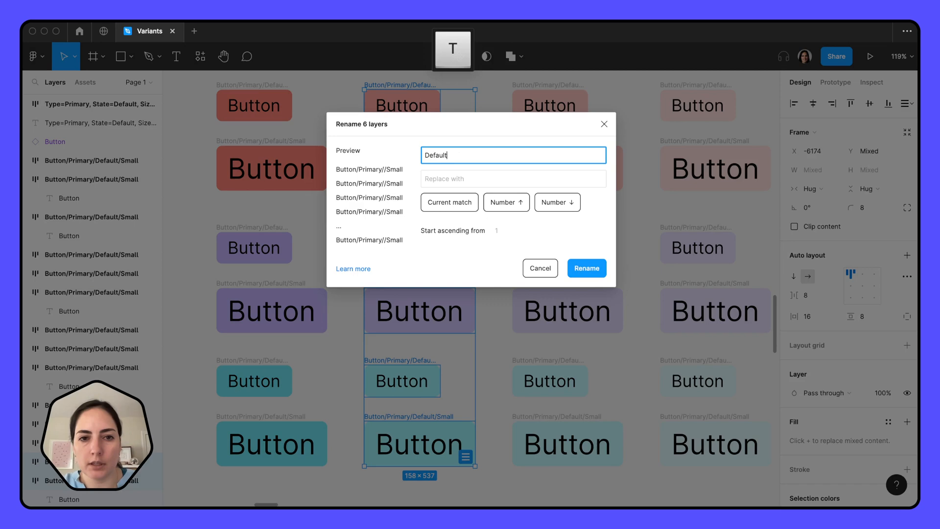
text(Hover)
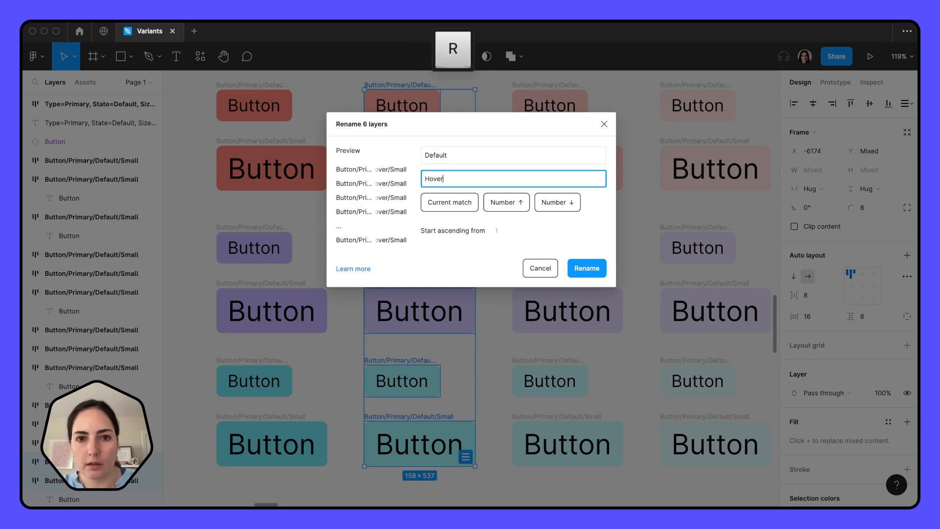
click(585, 268)
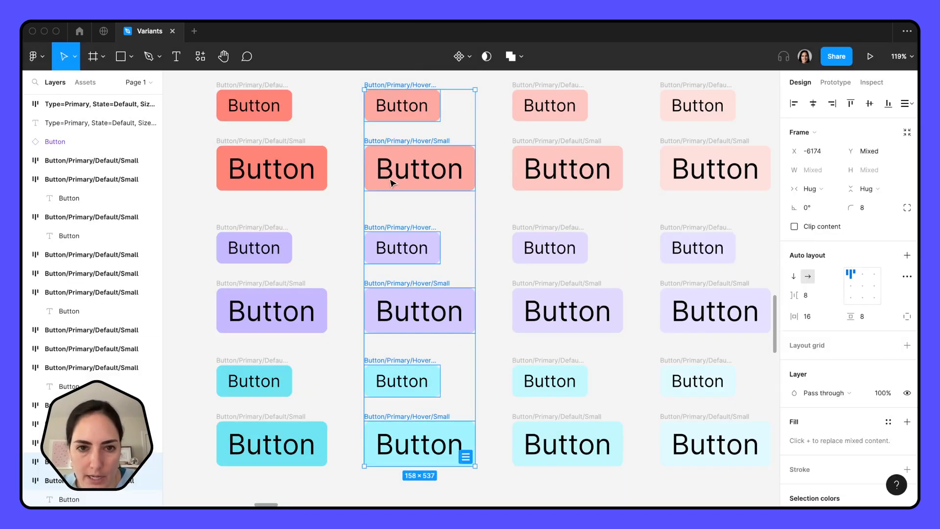
Batch-rename the twelve larger buttons, replacing 'Small' with 'Large'
scroll(down, 3)
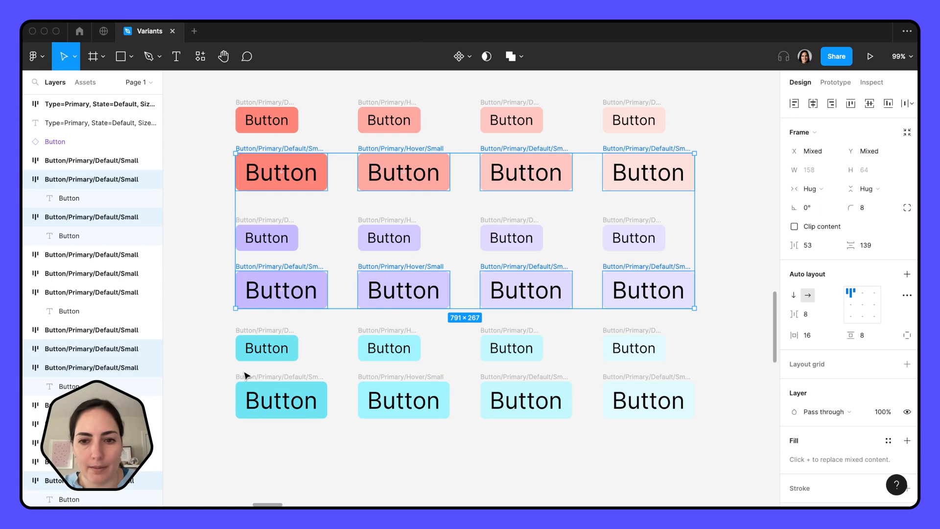
key(cmd+r)
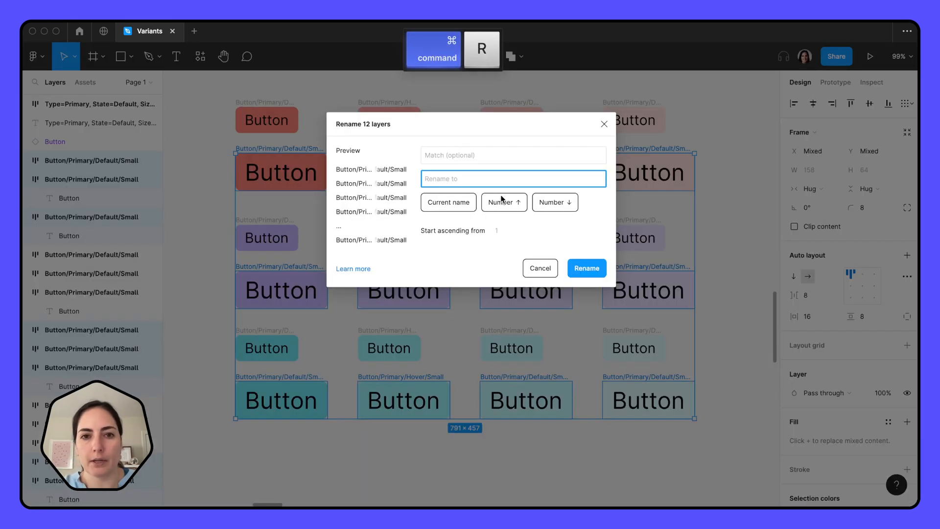
text(Small)
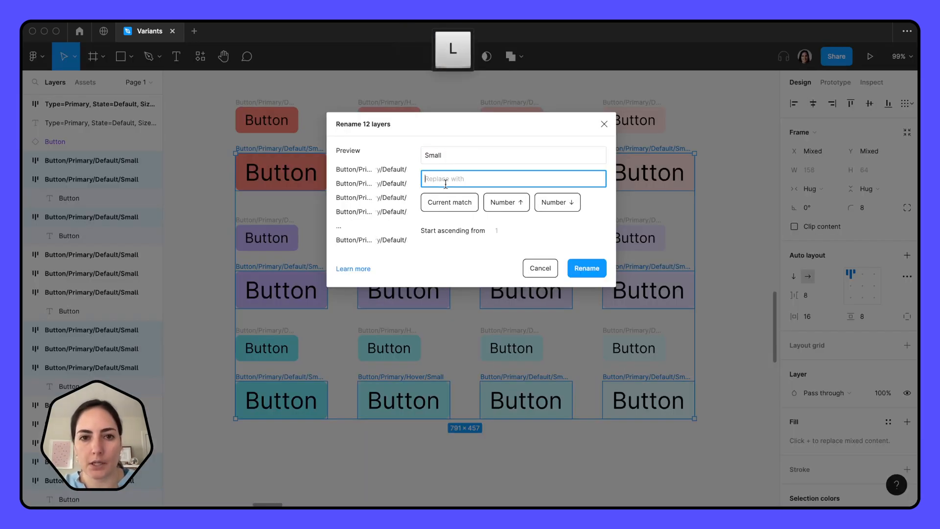
text(Large)
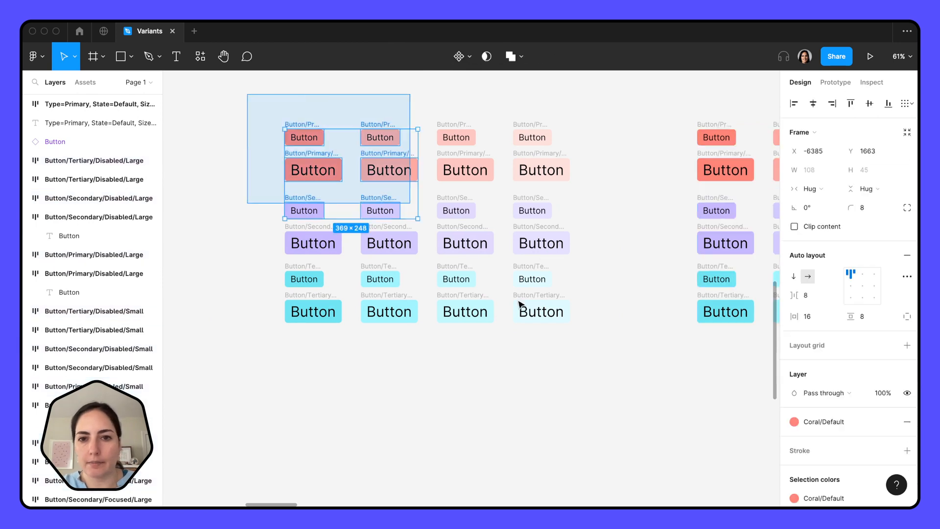
Create 24 individual components from the buttons and combine them as variants
click(458, 57)
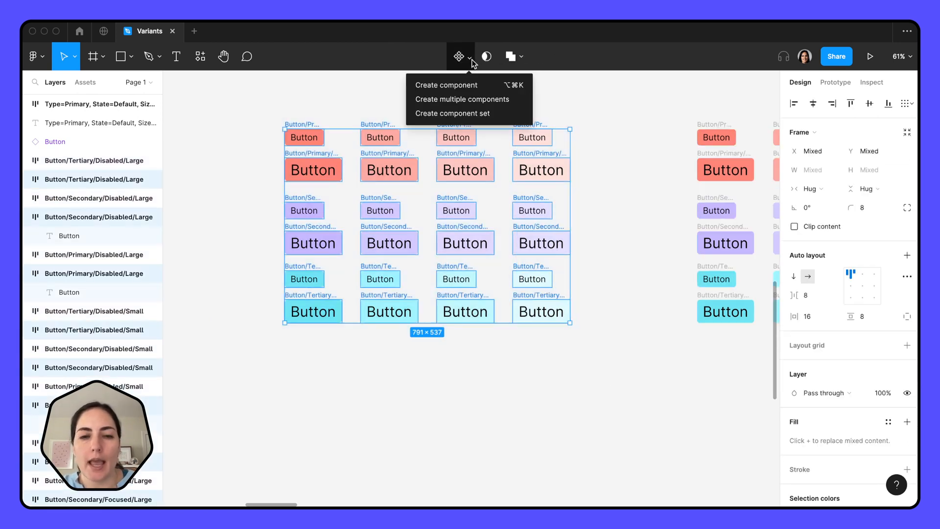
mouse_move(463, 99)
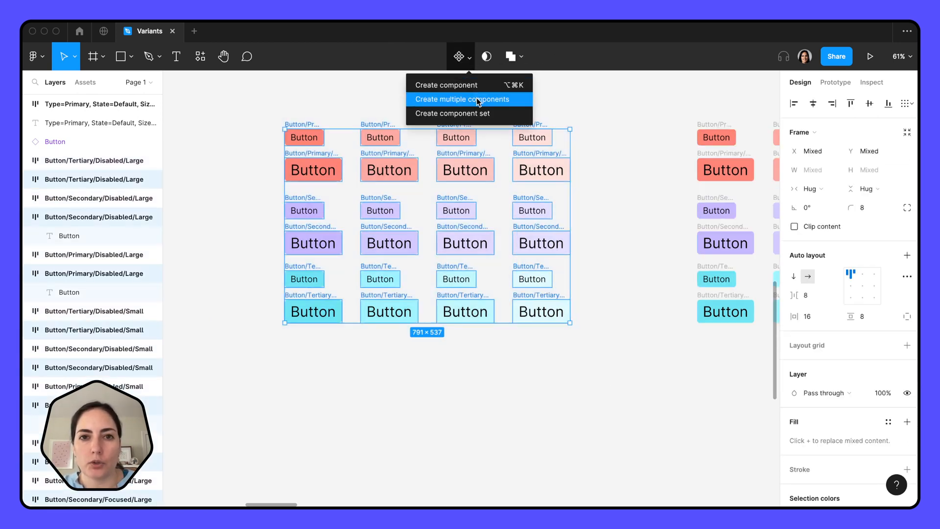
click(461, 99)
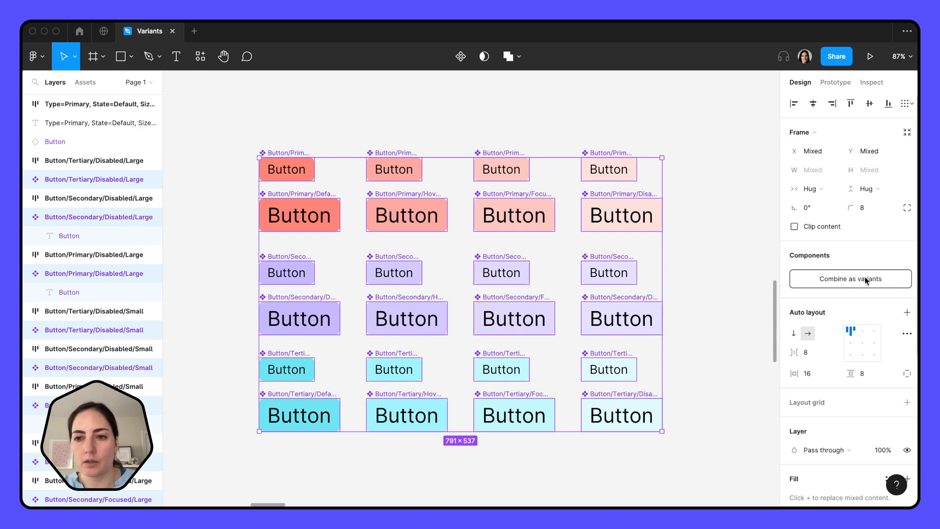
click(849, 279)
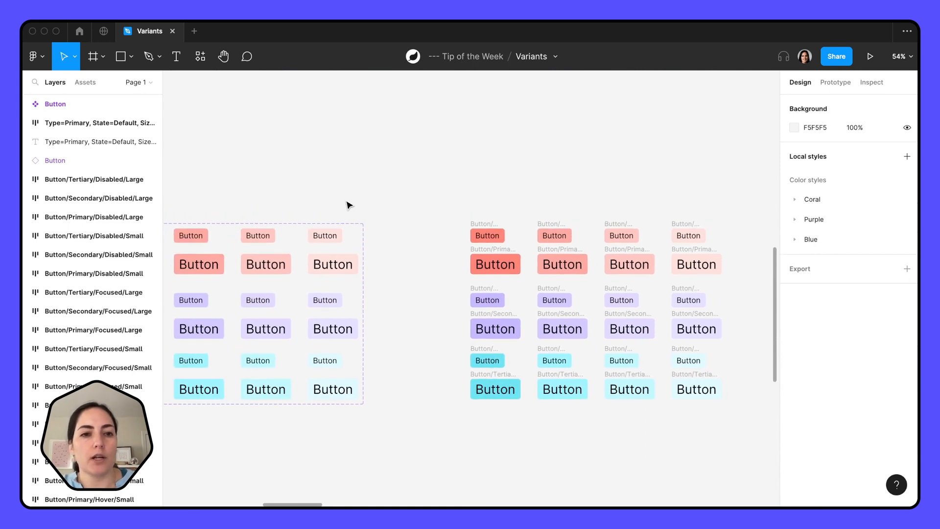
mouse_move(438, 200)
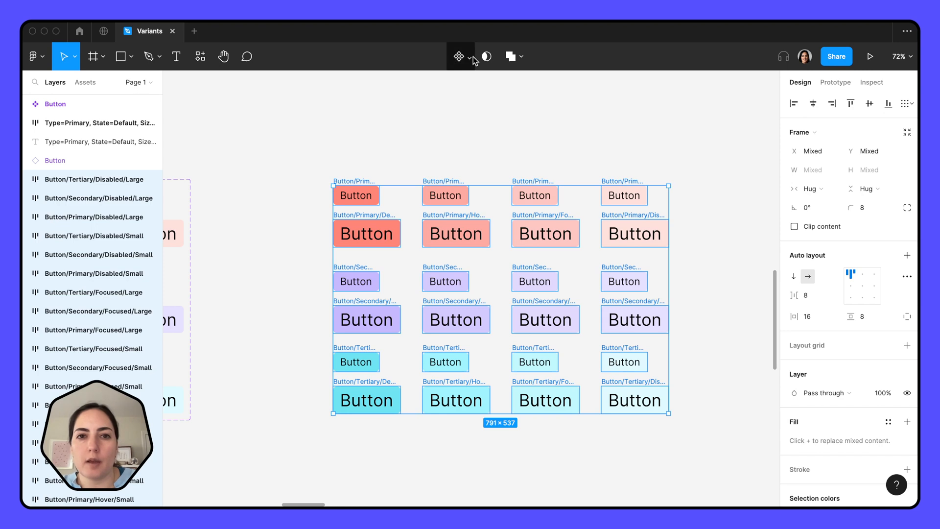
Create a component set directly from the 24 plain button frames
click(469, 57)
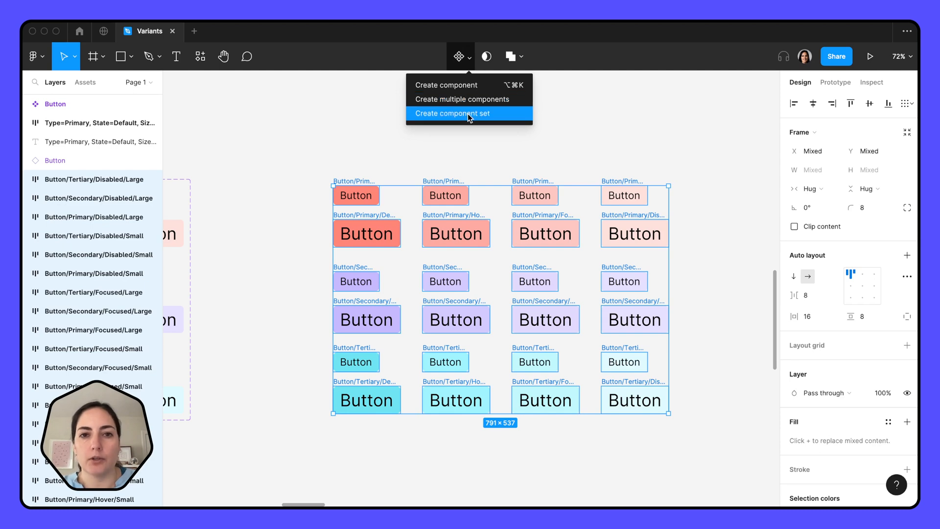
click(453, 114)
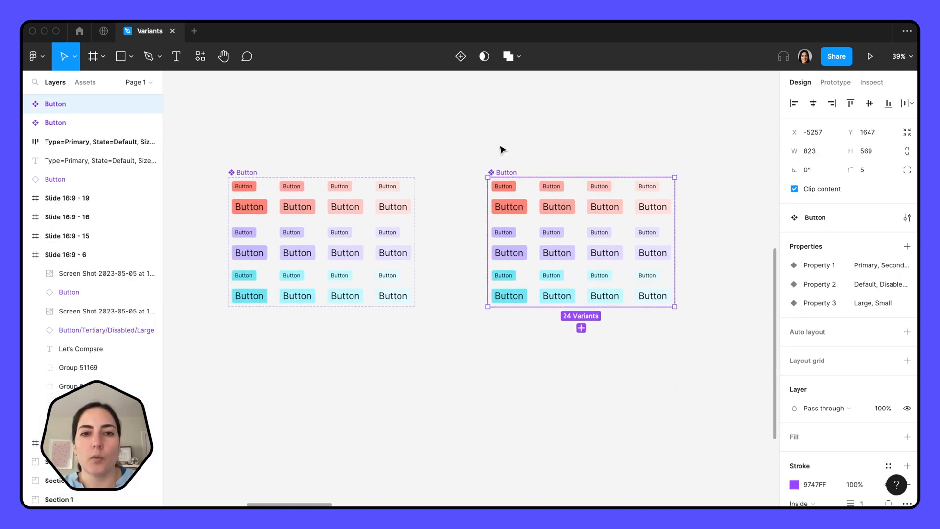
mouse_move(484, 372)
text(Type)
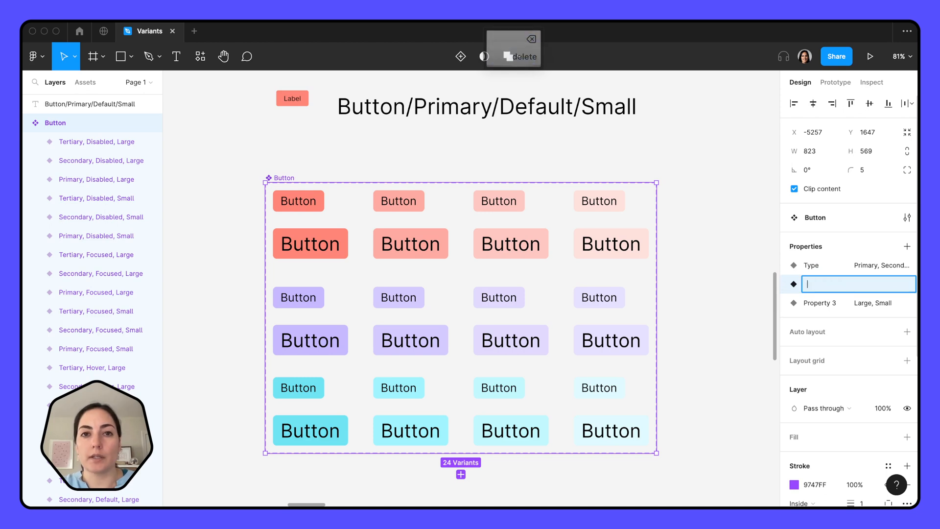
Rename the set's second property to State
text(State)
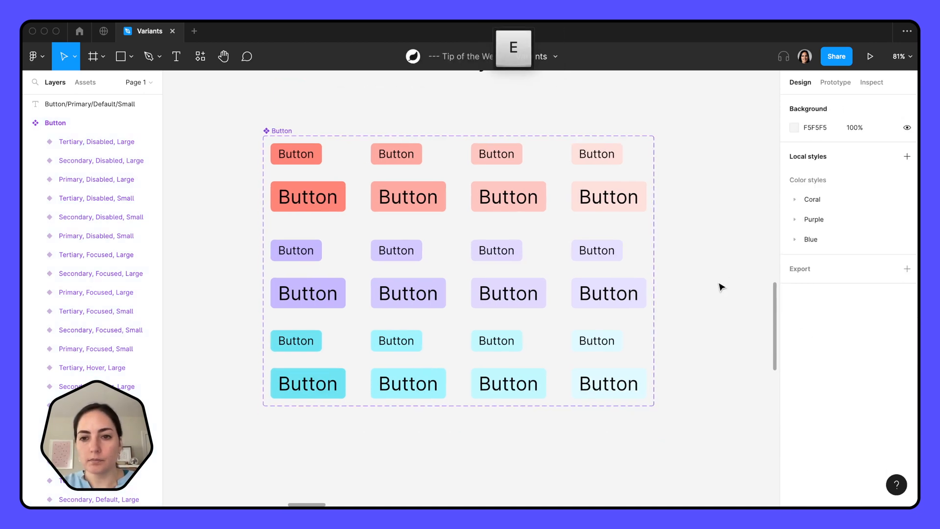
Set a Button instance's Type to Secondary and enlarge the property text to 48 px
click(420, 357)
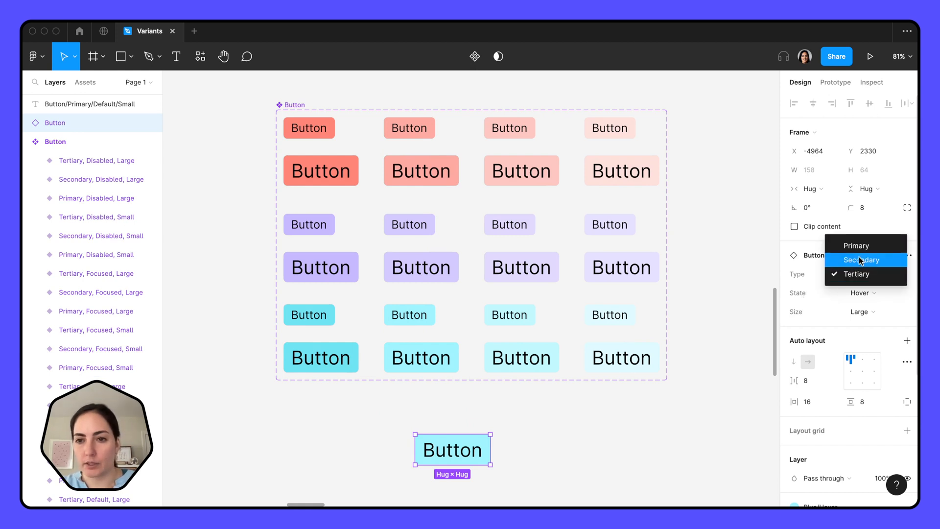
click(861, 260)
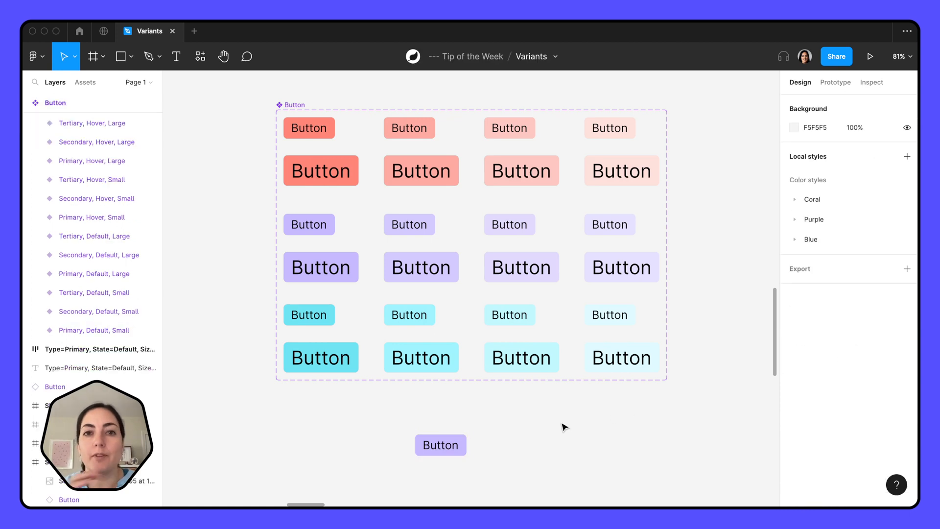
click(308, 128)
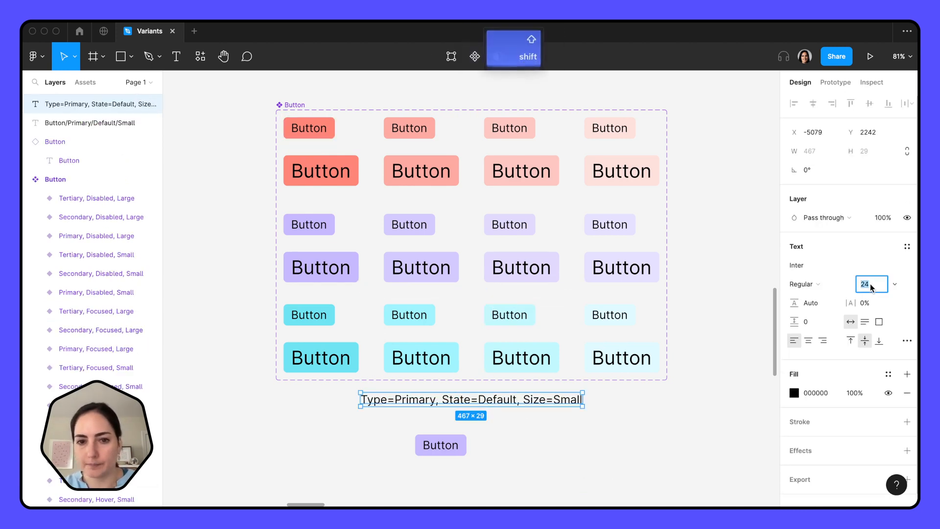
text(48)
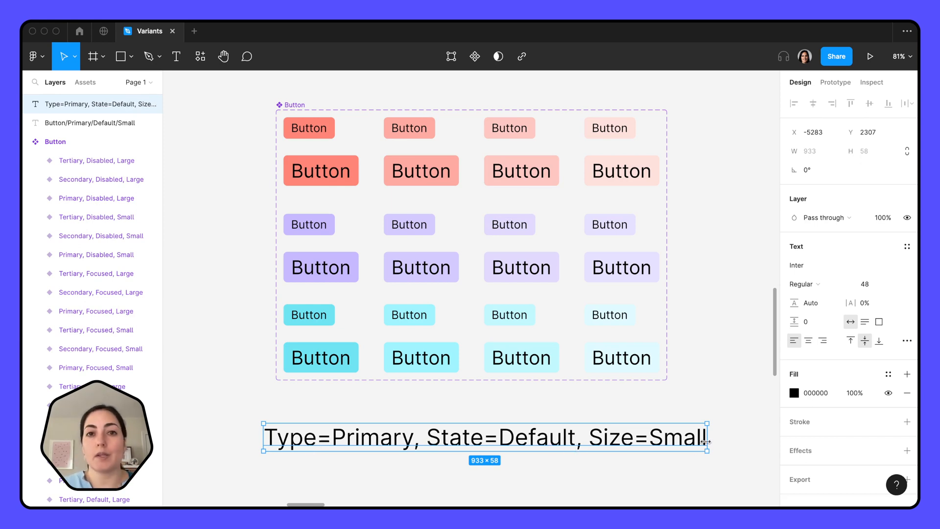
mouse_move(591, 370)
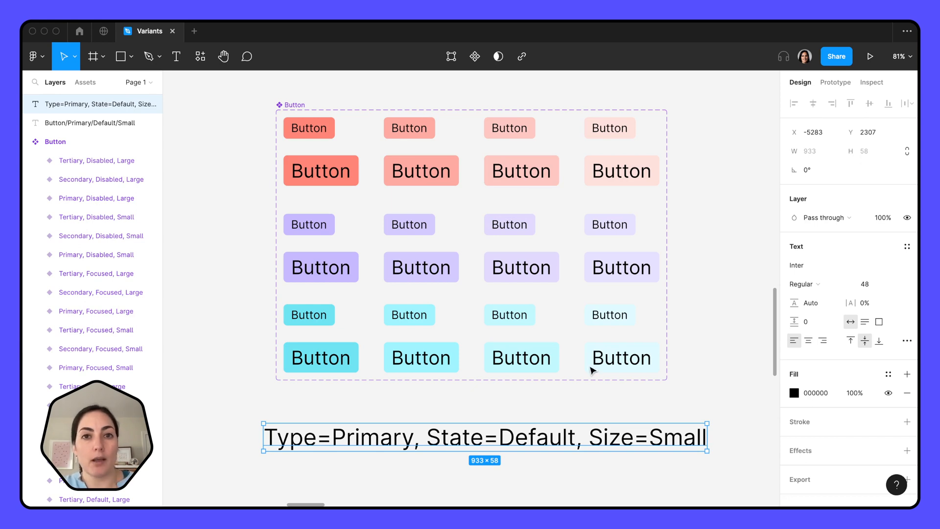
mouse_move(217, 260)
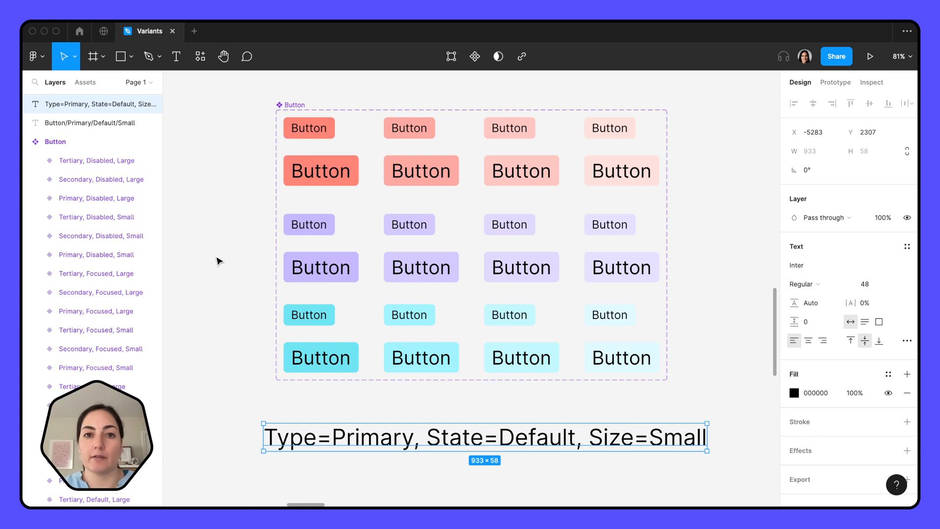
click(308, 128)
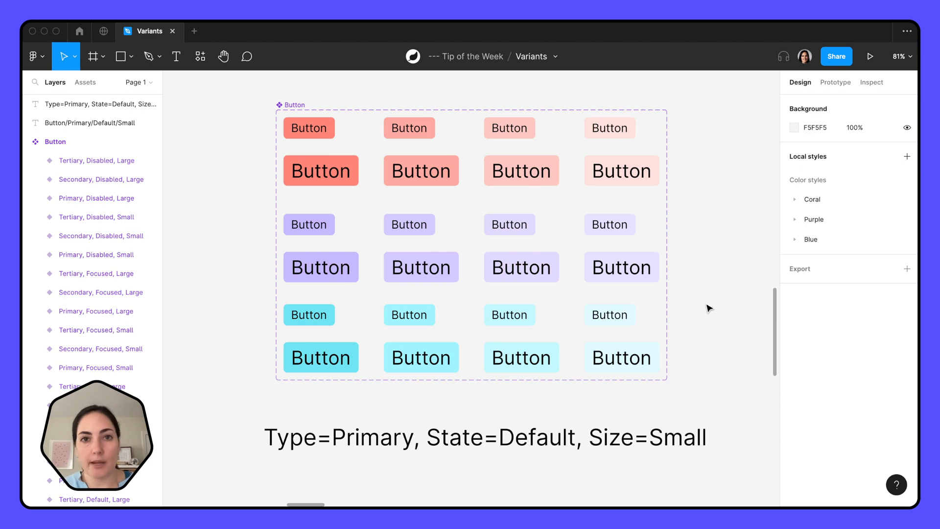
mouse_move(427, 403)
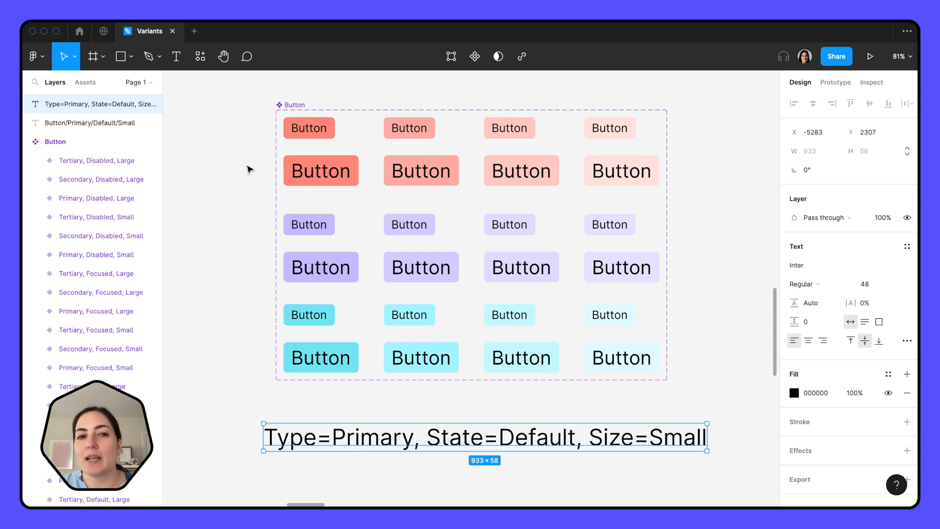
mouse_move(208, 155)
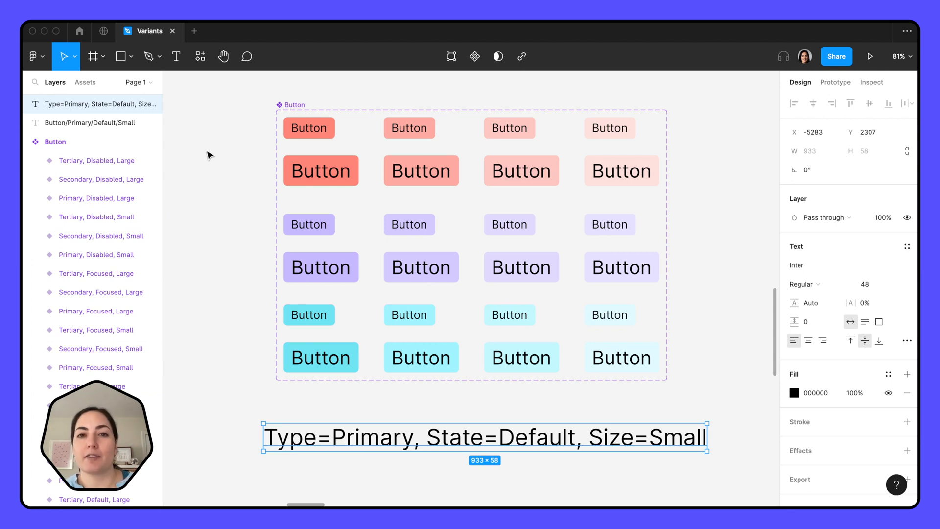
mouse_move(249, 211)
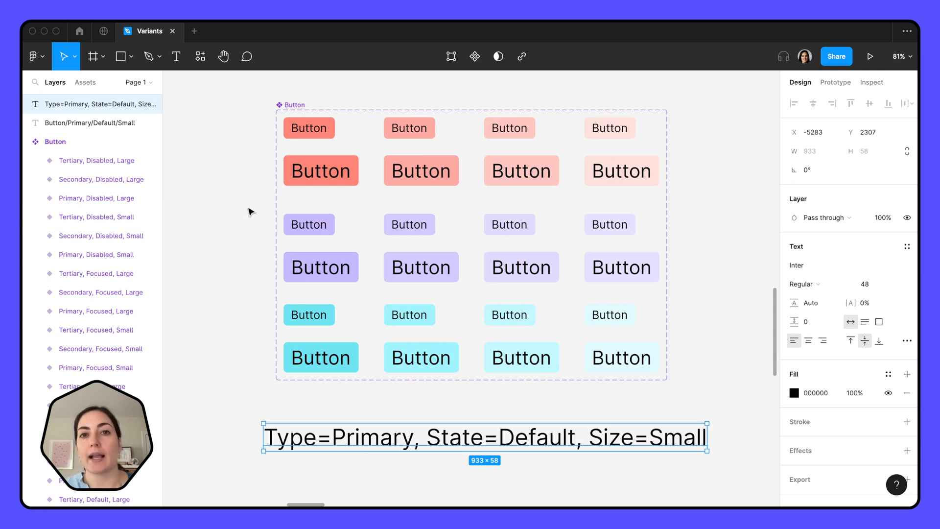